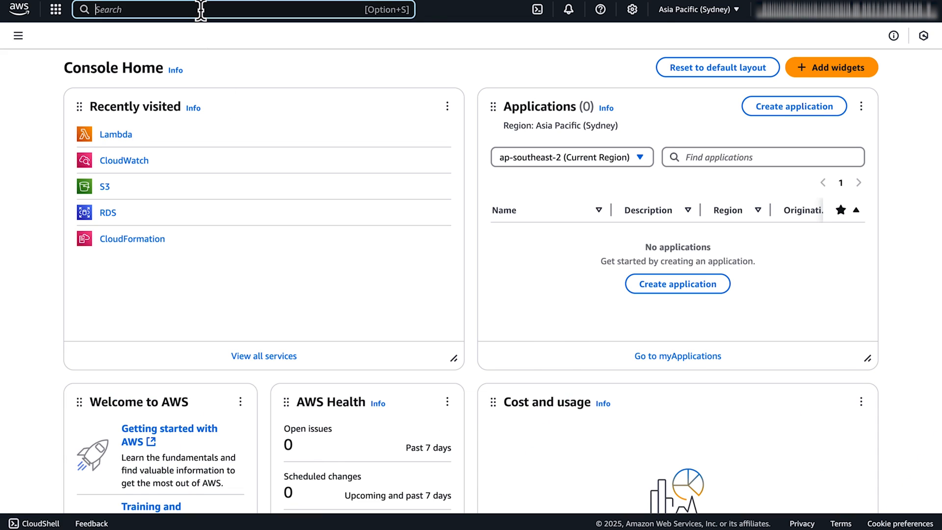
# Find 'lambda' in the console search and go to the Lambda service.
pyautogui.write('lambda')
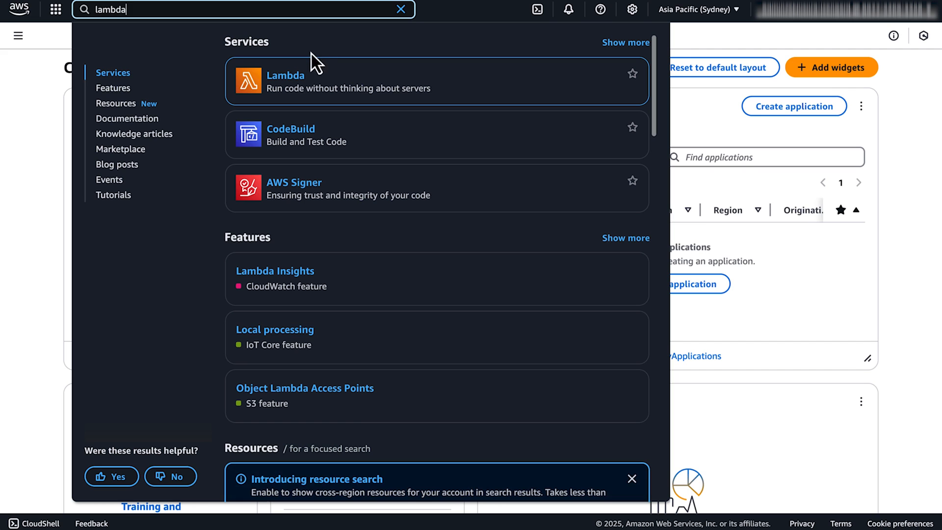
pyautogui.click(286, 76)
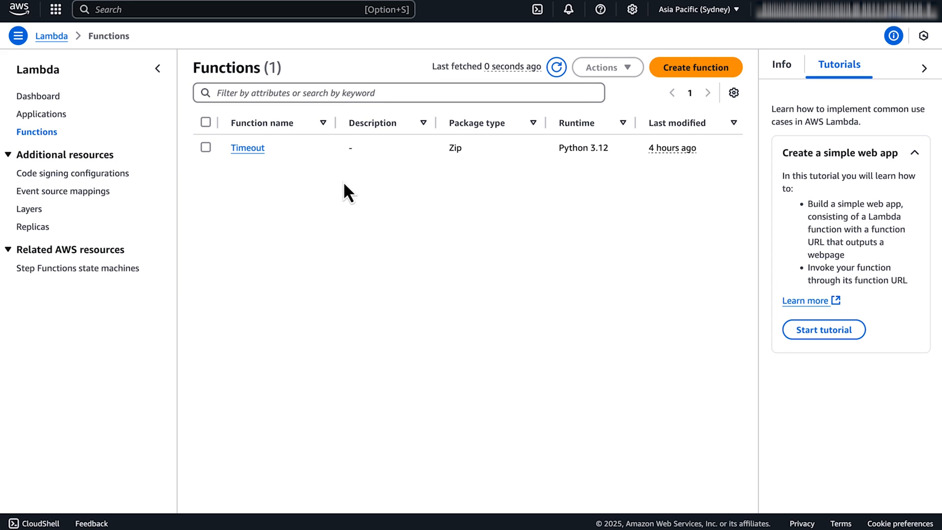
# Go to the Timeout function's Monitor section with its CloudWatch links.
pyautogui.click(248, 148)
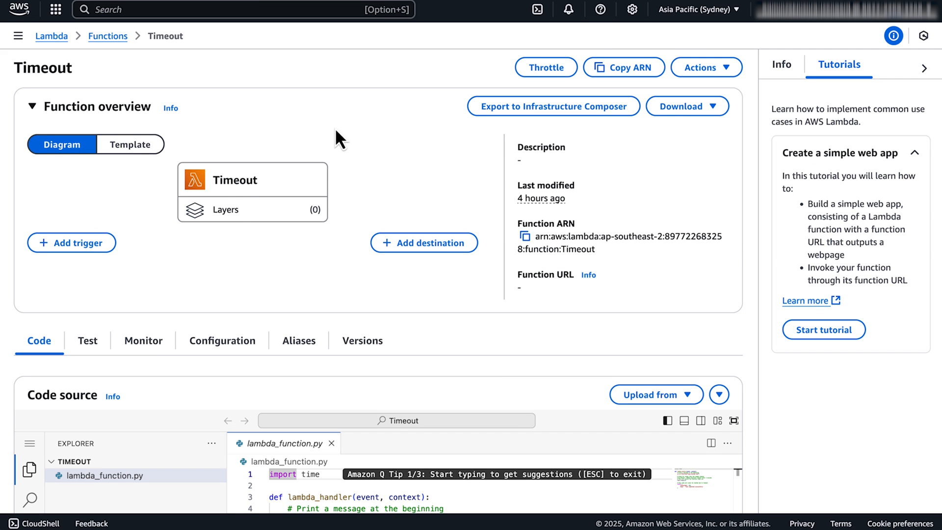
pyautogui.click(143, 340)
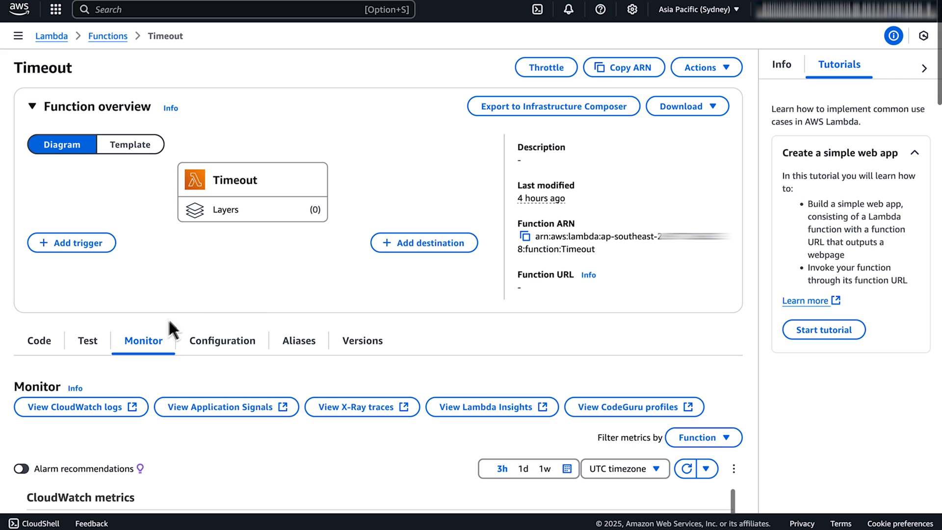
pyautogui.moveTo(261, 309)
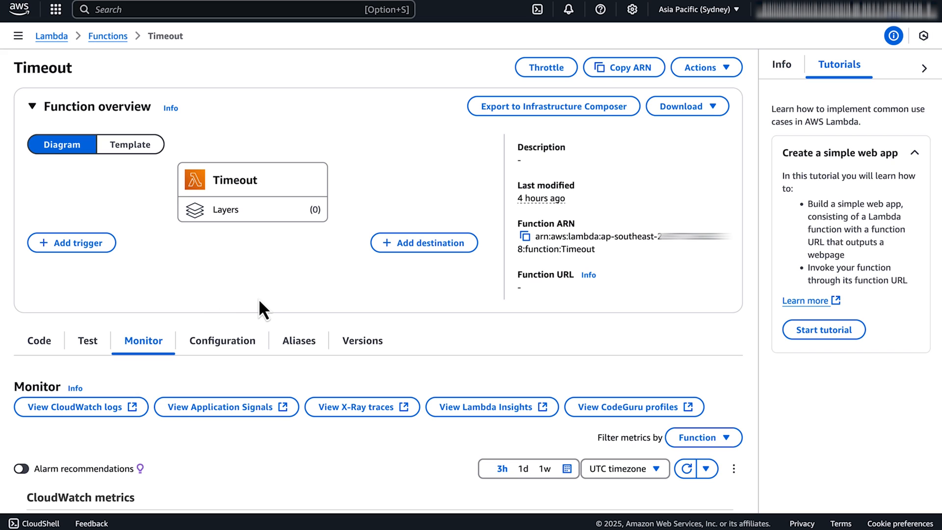
pyautogui.moveTo(175, 388)
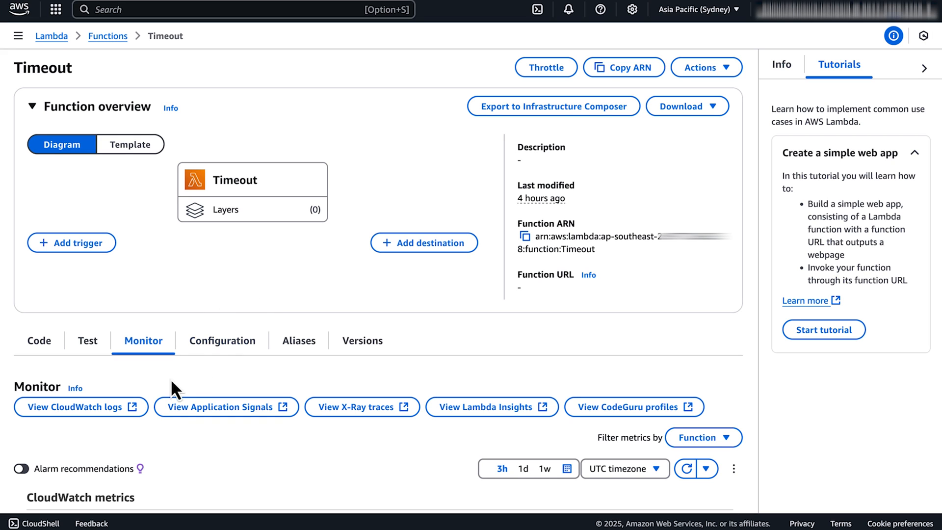
pyautogui.moveTo(120, 406)
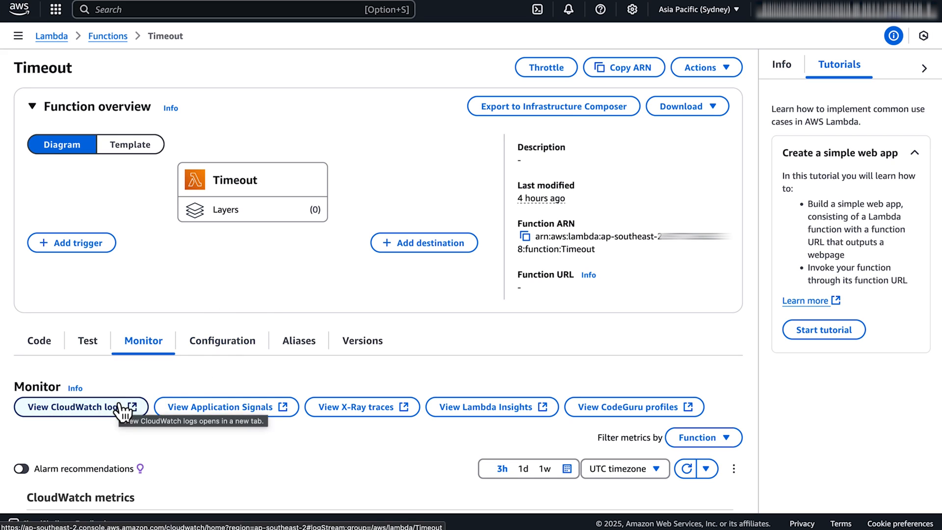
# View the function's /aws/lambda/Timeout log group in CloudWatch.
pyautogui.click(73, 406)
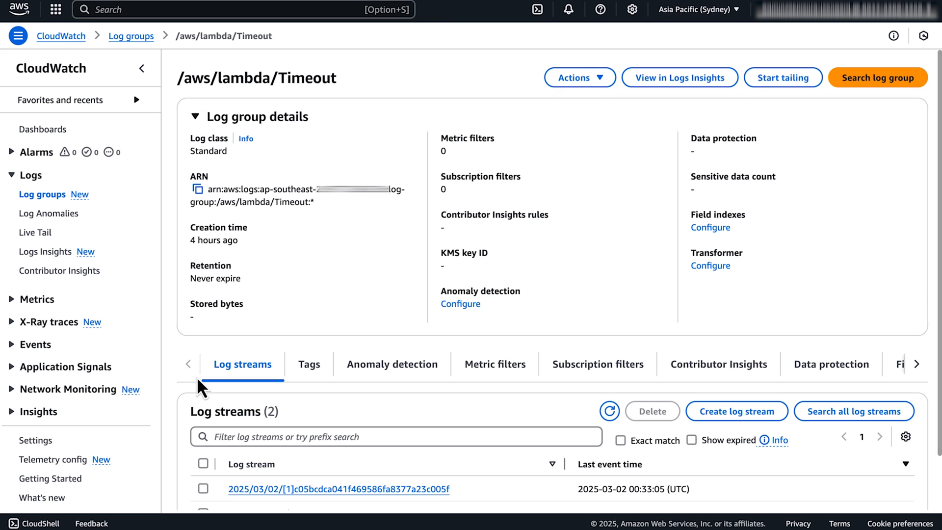
pyautogui.moveTo(444, 354)
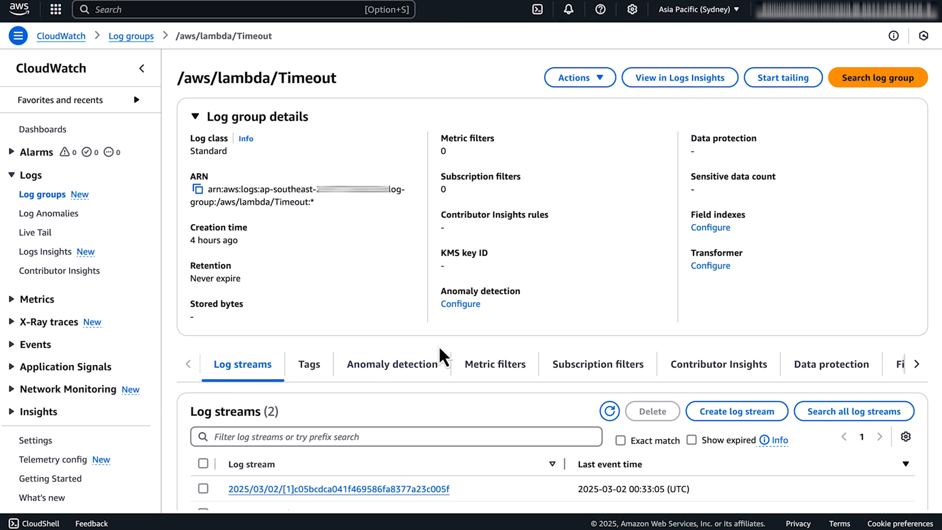
pyautogui.moveTo(672, 107)
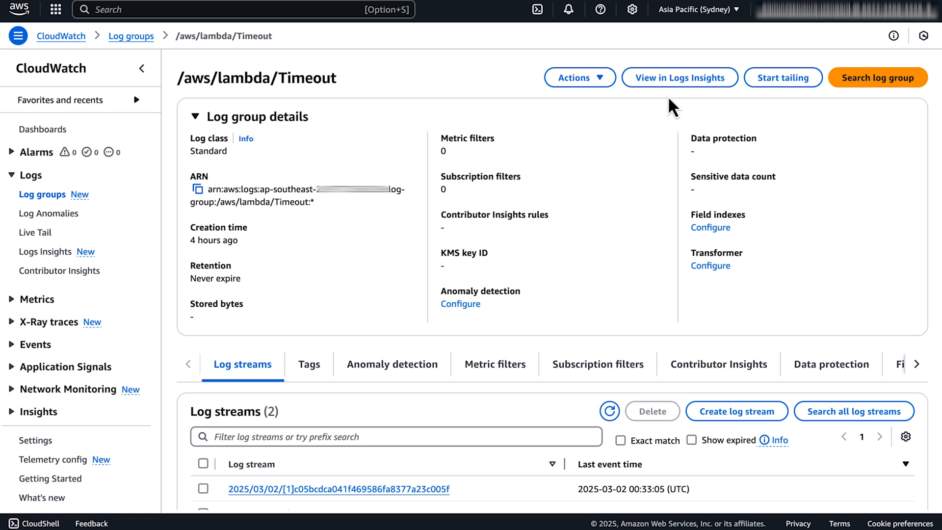
# Query the /aws/lambda/Timeout log group in Logs Insights with the discovered fields panel shown.
pyautogui.click(679, 77)
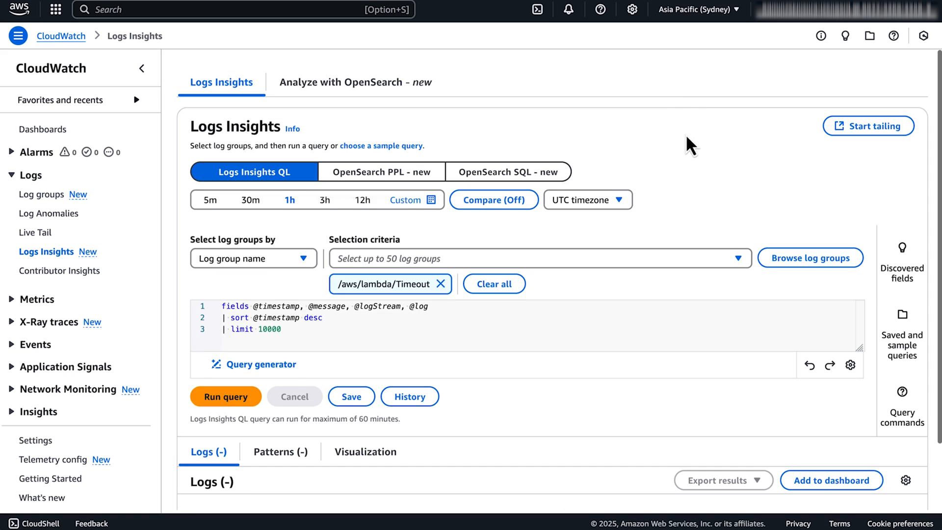
pyautogui.click(845, 36)
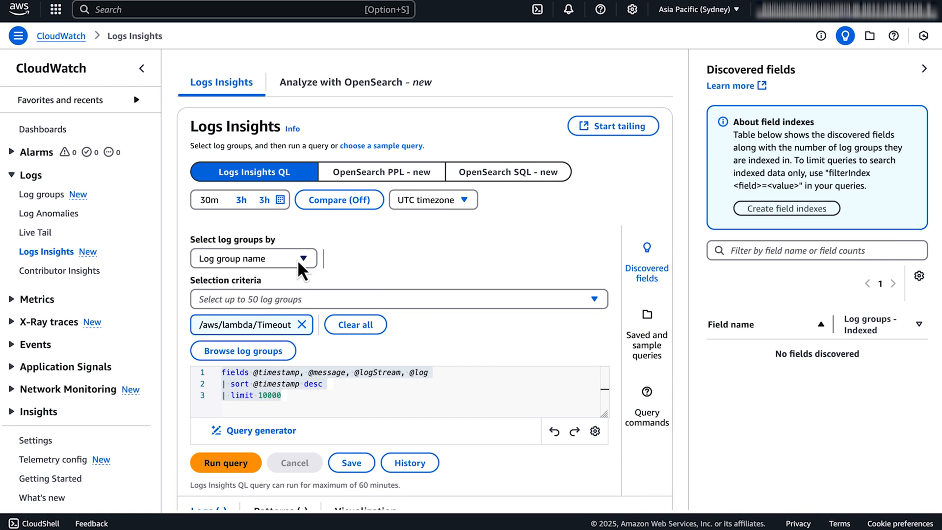
pyautogui.moveTo(249, 219)
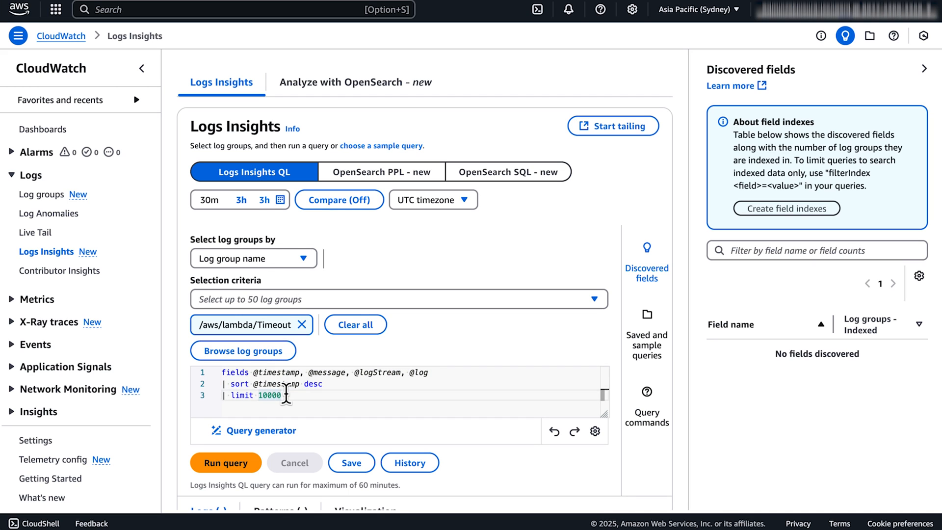
# Select the default query so it can be replaced with the timeout filter query.
pyautogui.press('ctrl+a')
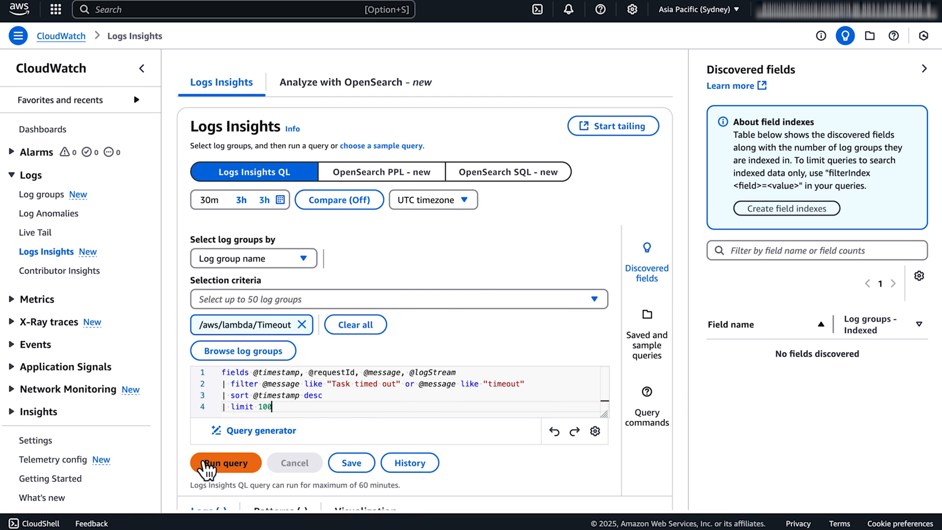
# Run the timeout query, hide discovered fields, and view a matching record's log stream.
pyautogui.click(225, 462)
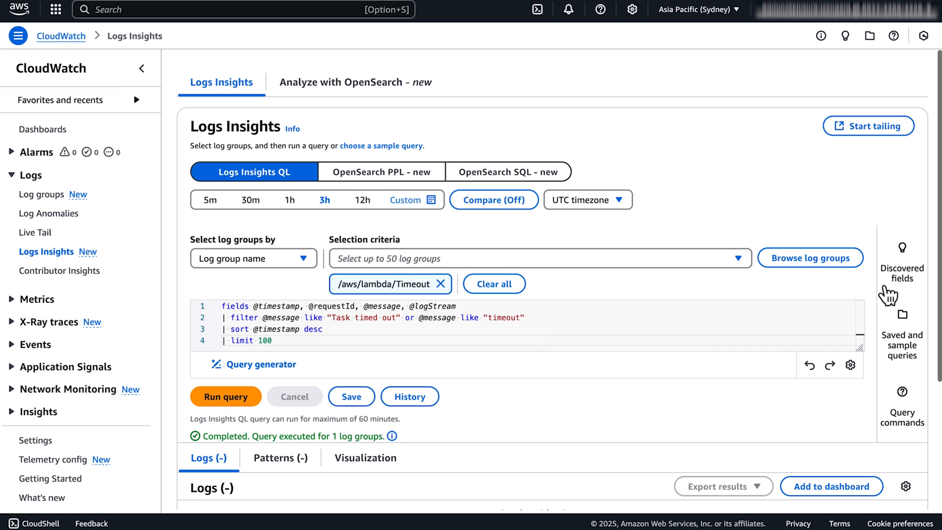
pyautogui.click(226, 396)
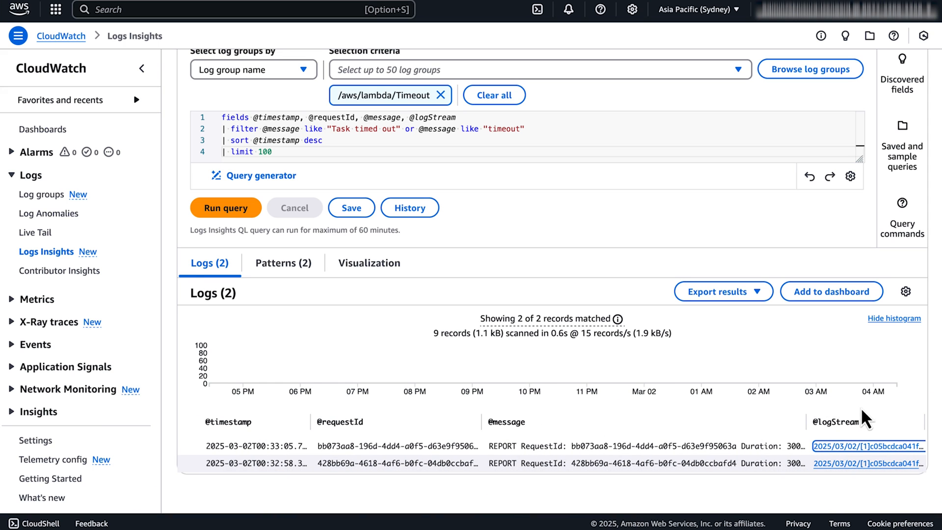
pyautogui.click(42, 194)
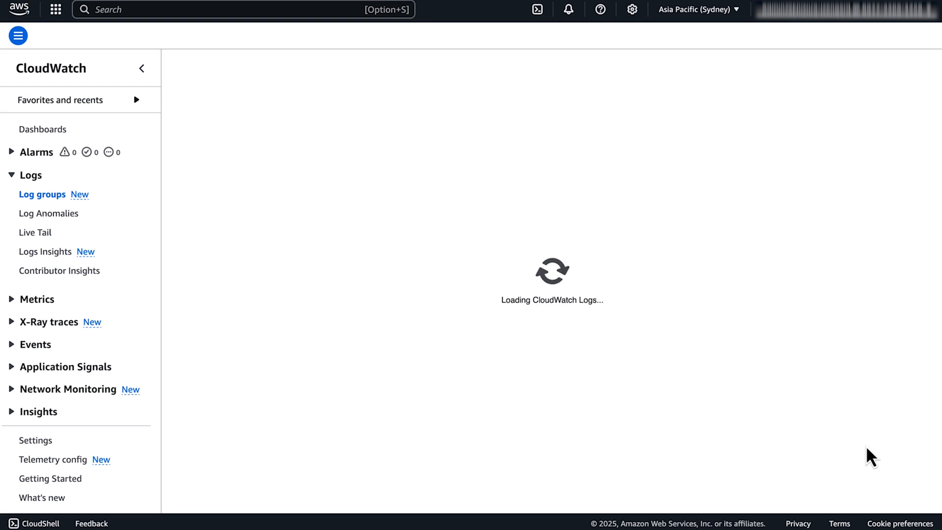